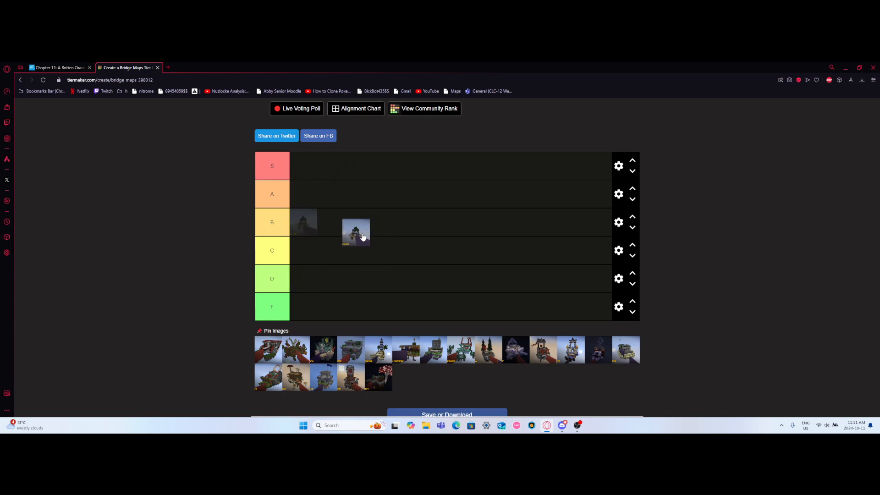
Place a bridge map thumbnail from the unranked pool into the A tier row
{"action": "left_click_drag", "start_coordinate": [356, 231], "coordinate": [303, 193]}
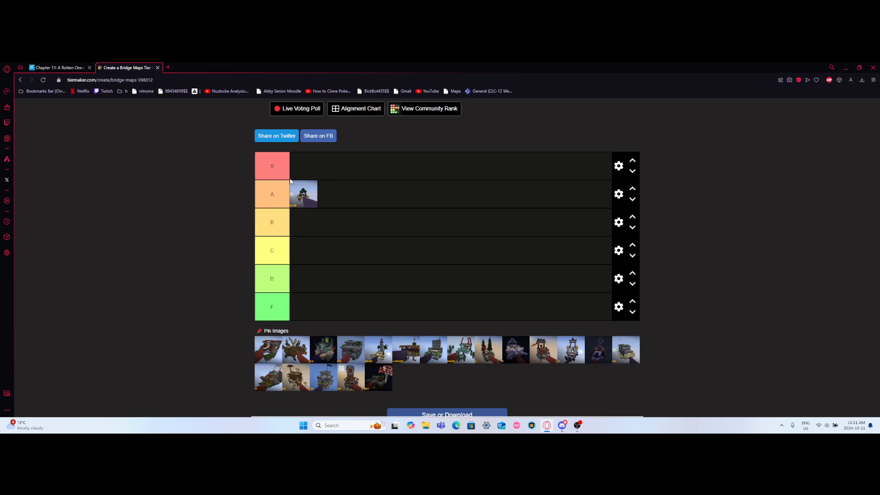
Move a map thumbnail from the image pool into the D tier row
{"action": "left_click_drag", "start_coordinate": [267, 349], "coordinate": [310, 297]}
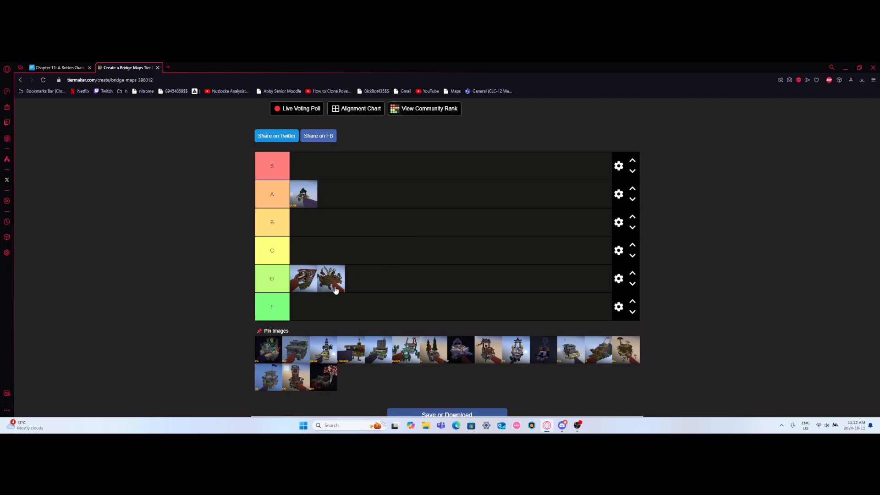
Rank a map thumbnail from the pool at the top in the S tier row
{"action": "left_click_drag", "start_coordinate": [267, 349], "coordinate": [303, 166]}
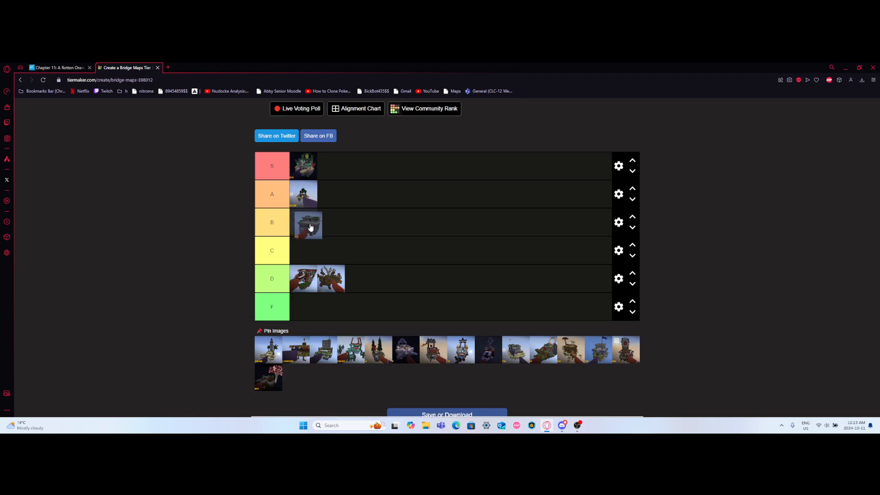
Place a map thumbnail into the F tier row
{"action": "left_click_drag", "start_coordinate": [308, 224], "coordinate": [303, 249]}
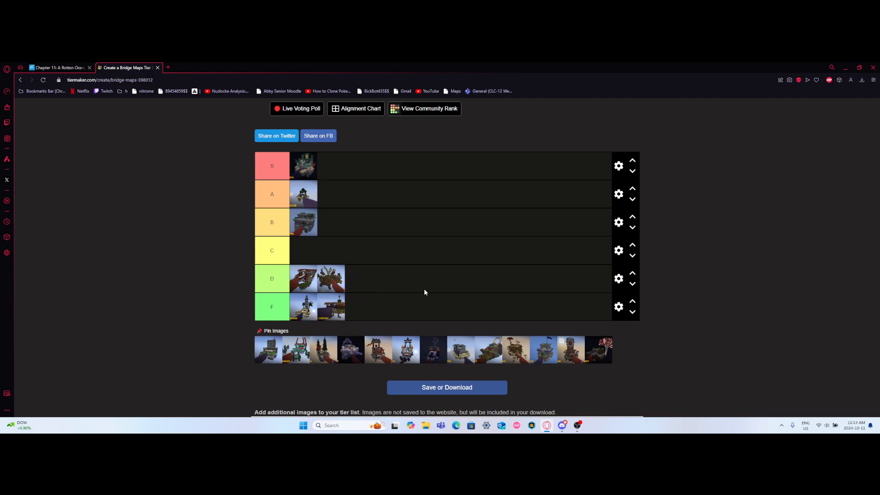
{"action": "mouse_move", "coordinate": [387, 282]}
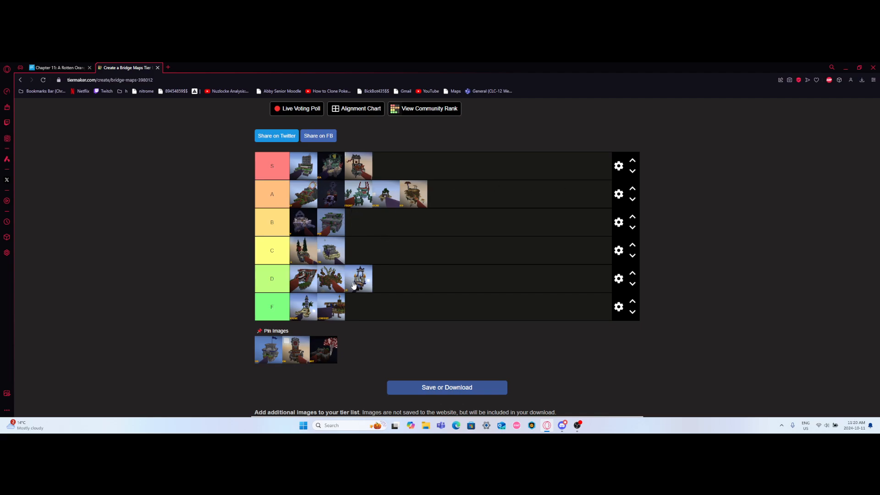
{"action": "mouse_move", "coordinate": [449, 201]}
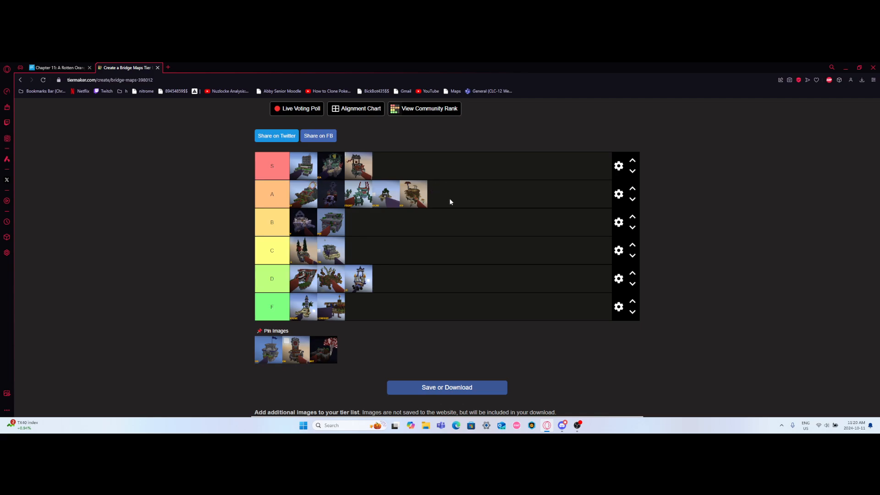
Move the first remaining unranked map thumbnail into the C tier row
{"action": "left_click_drag", "start_coordinate": [267, 349], "coordinate": [424, 242]}
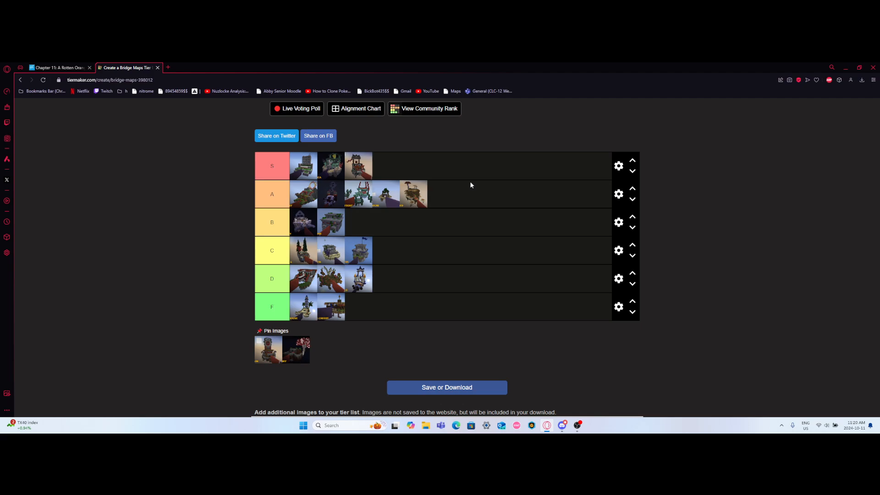
{"action": "mouse_move", "coordinate": [408, 210]}
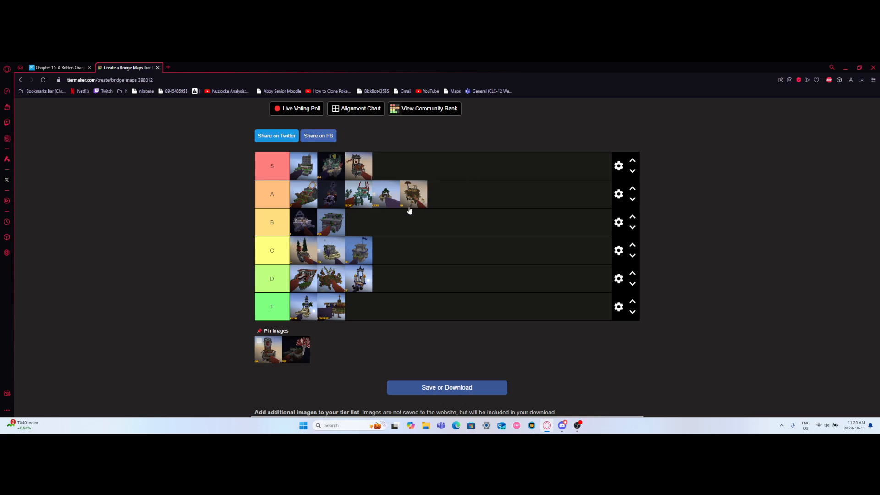